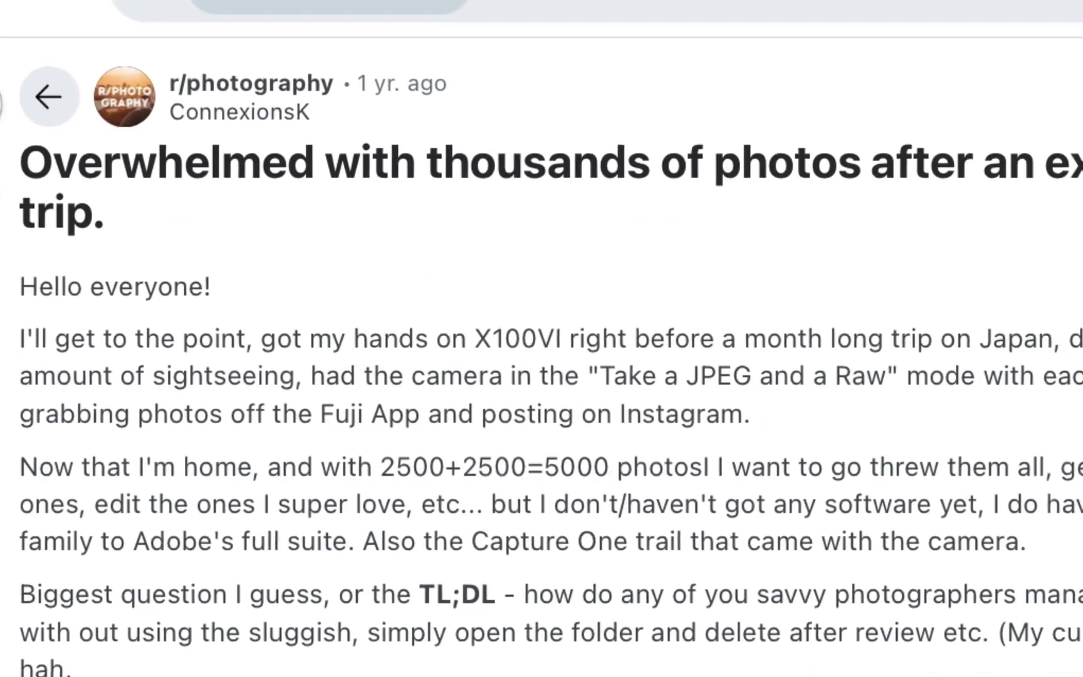
Scroll through the r/photography post about managing 5,000 trip photos.
scroll("up", 3)
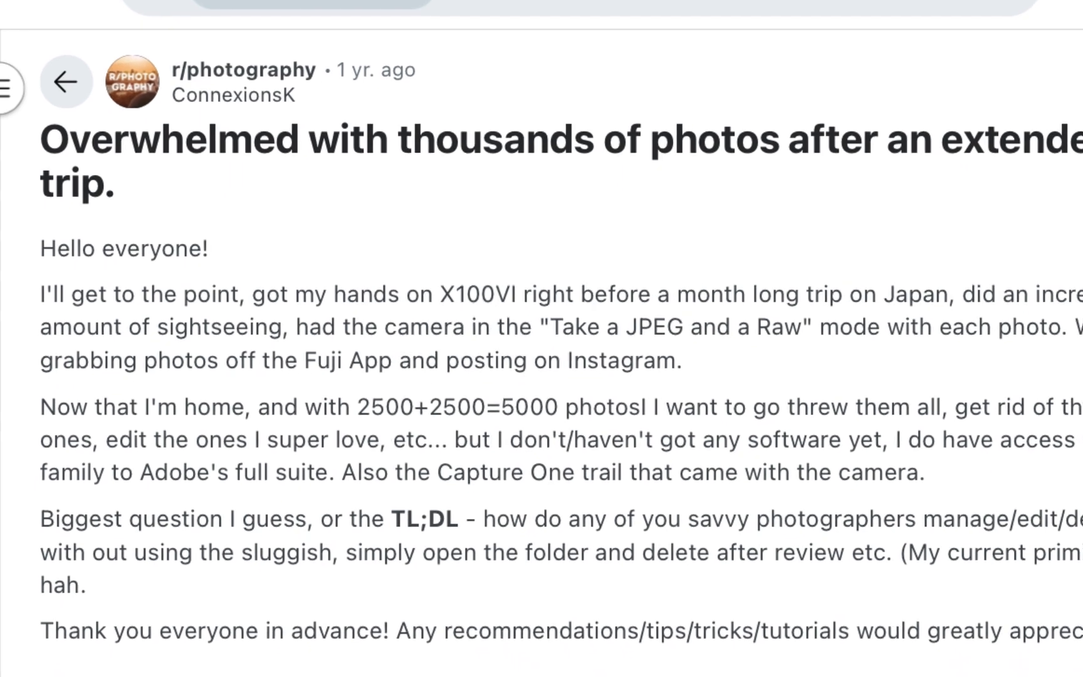
scroll("down", 3)
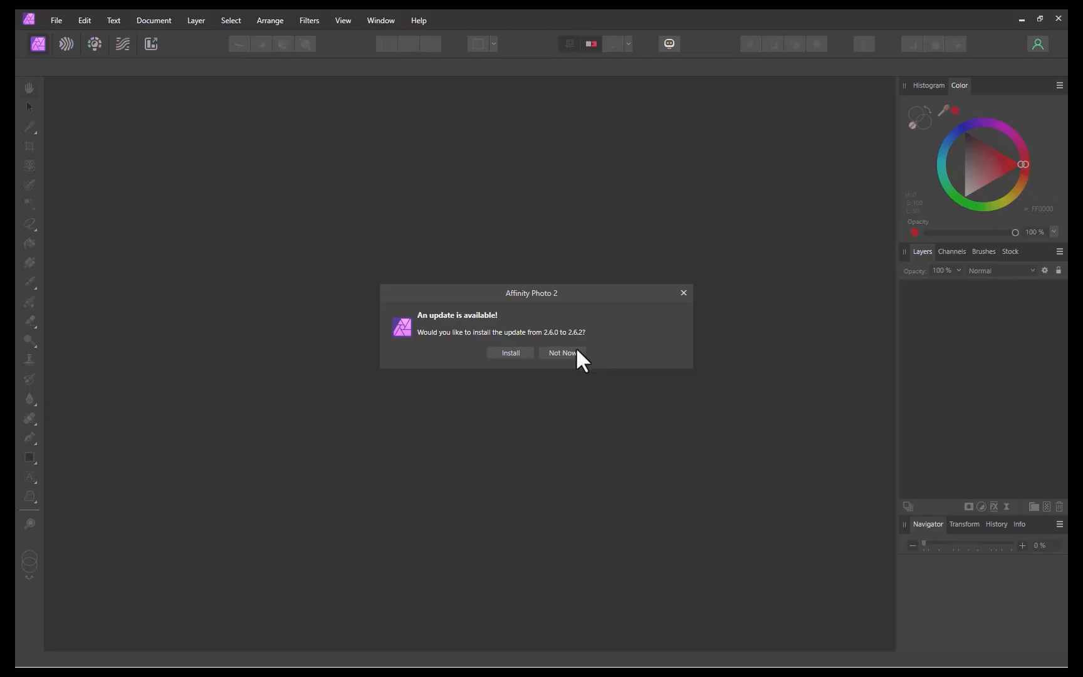
Decline the update with Not Now and develop the RAW beach sunset photo into a pixel layer.
left_click(560, 354)
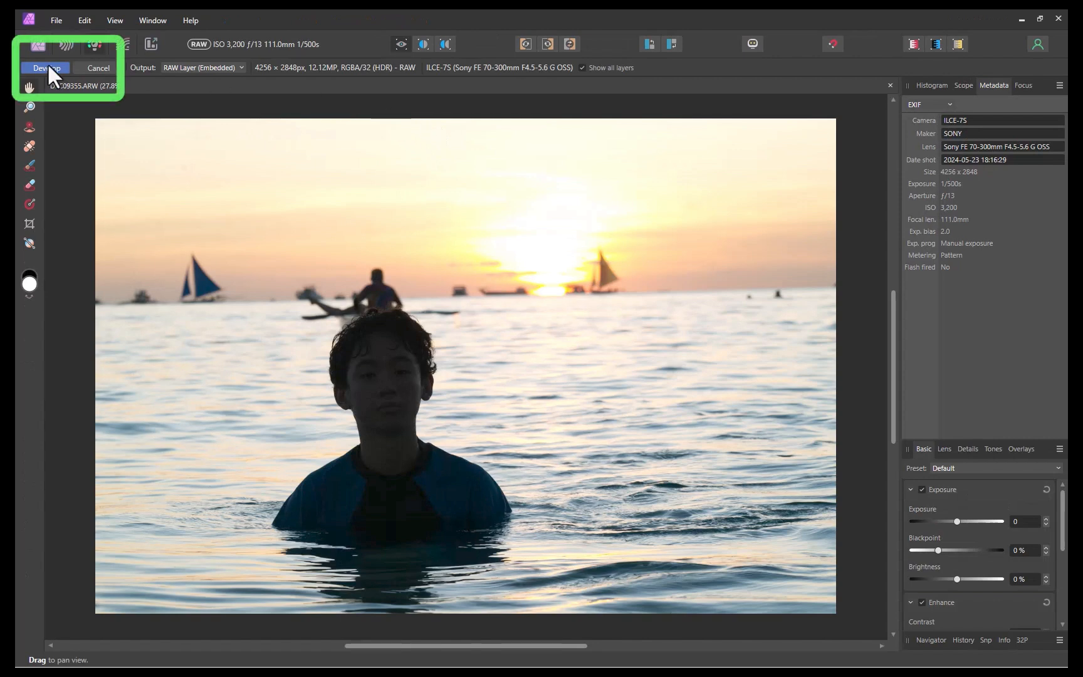
left_click(45, 68)
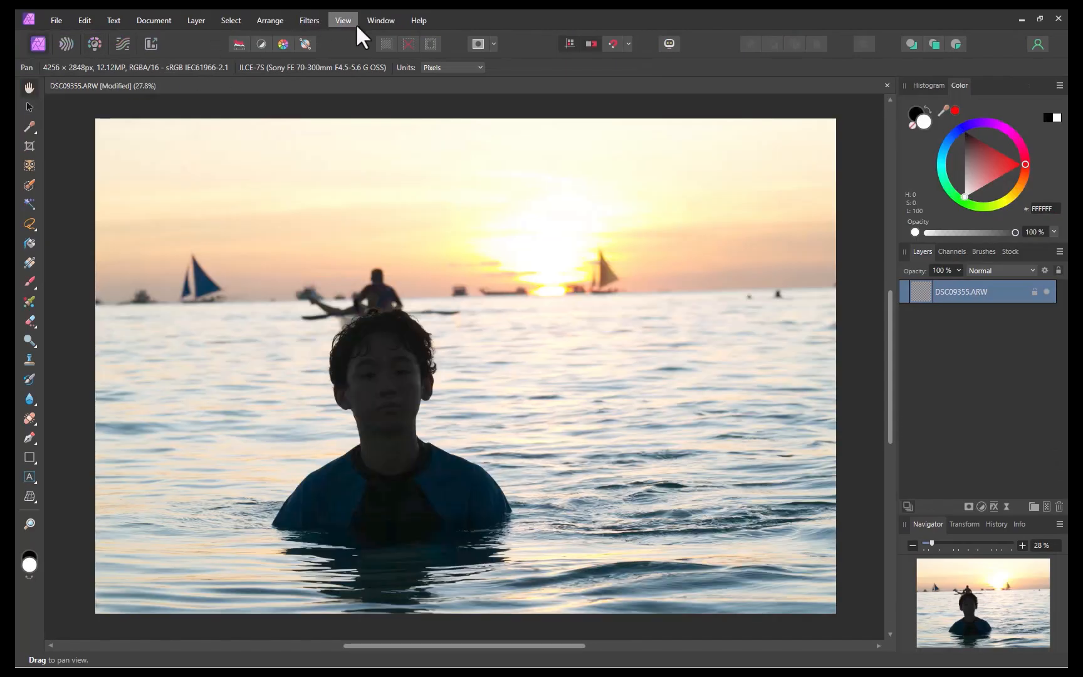
Show the Macro panel from the Window menu beside the sunset photo.
left_click(381, 20)
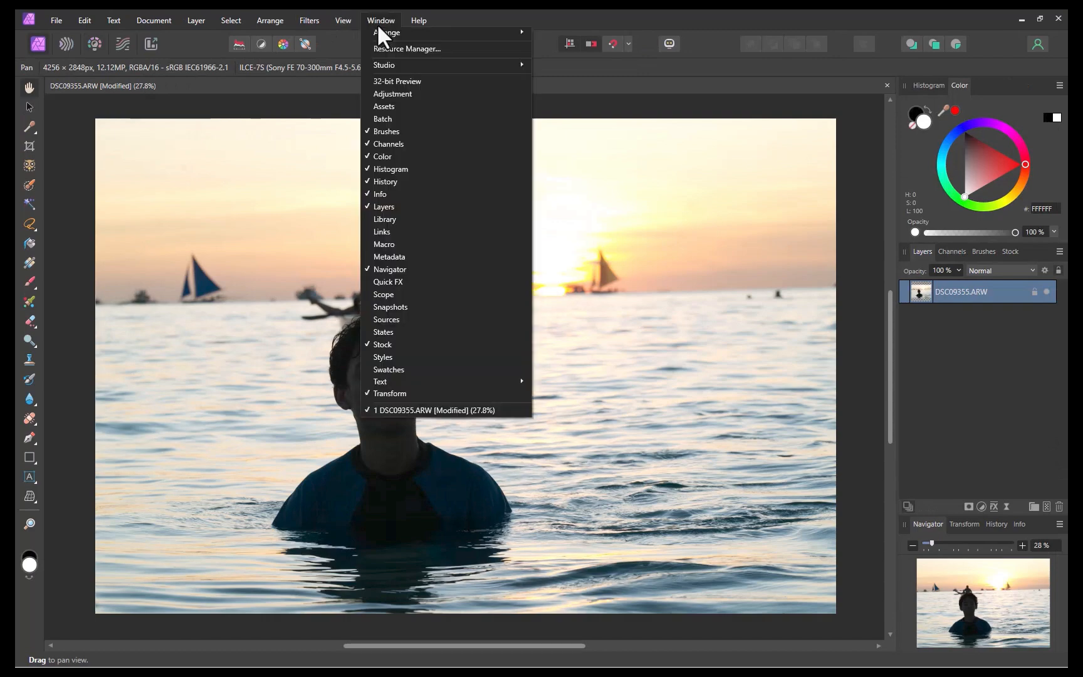
left_click(384, 245)
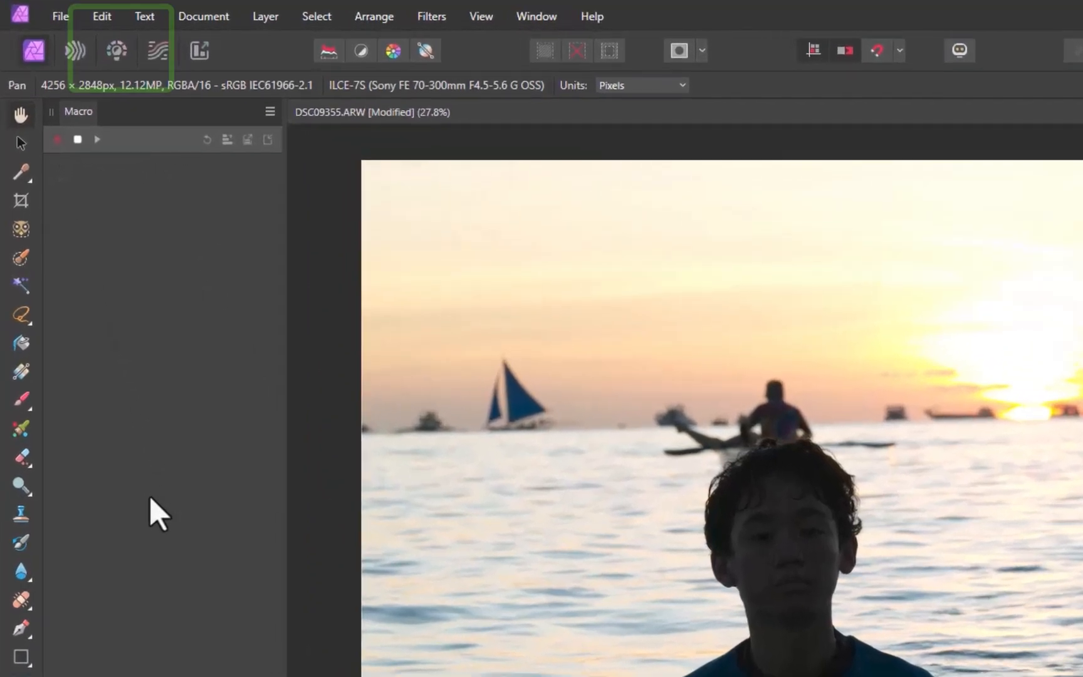
Start recording a macro and re-develop the photo with lowered exposure as its first step.
left_click(117, 50)
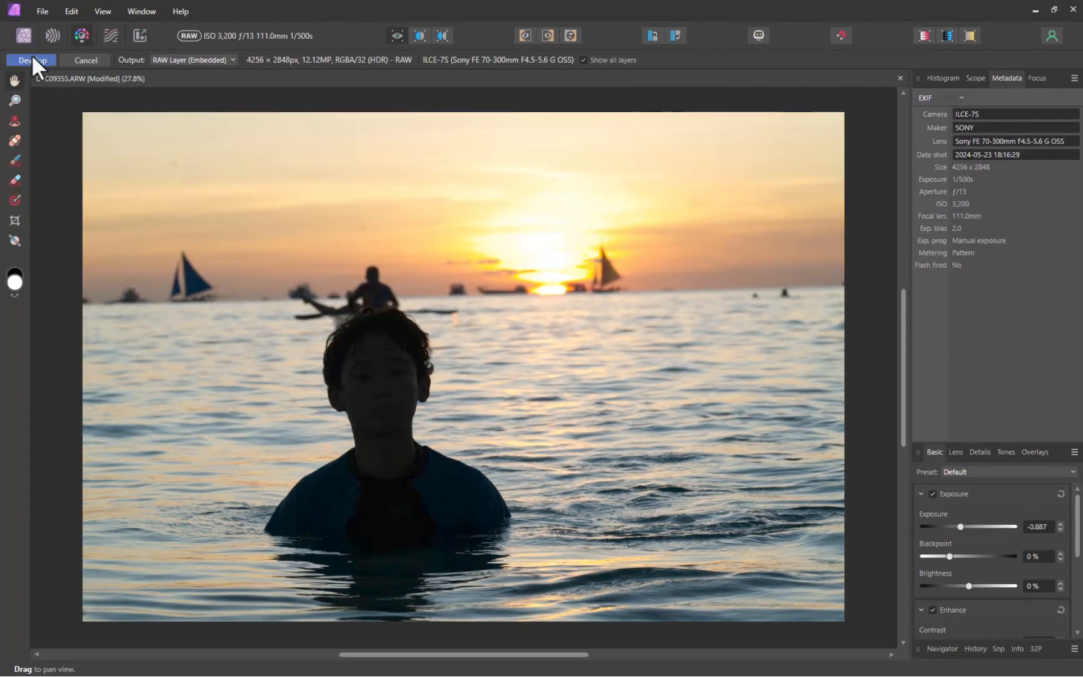
left_click(29, 60)
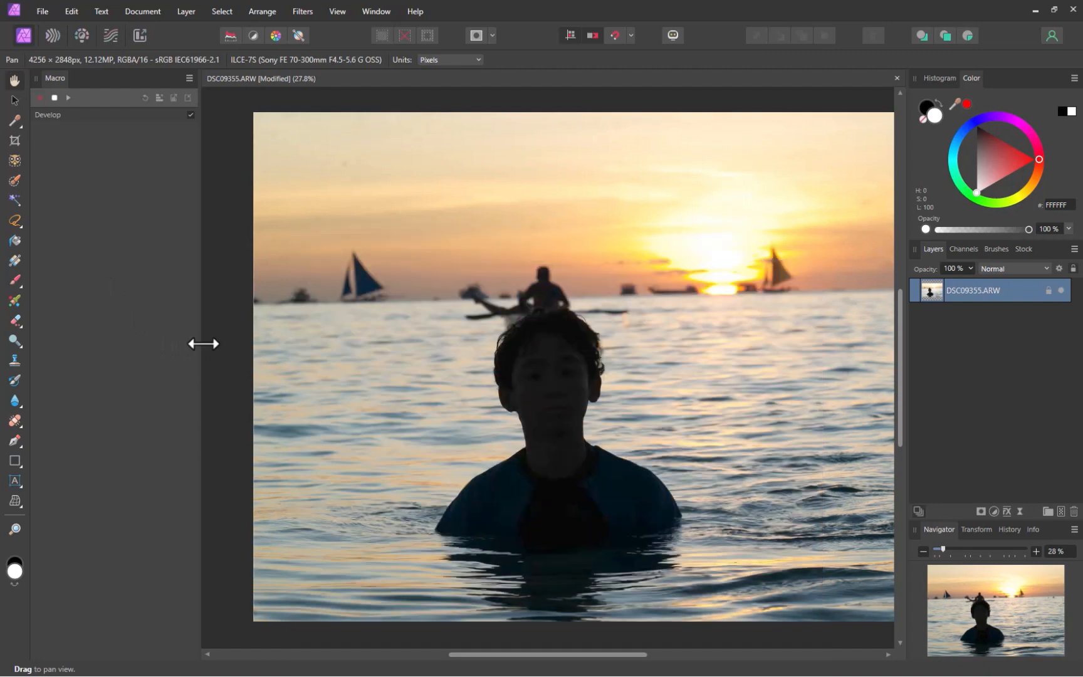
mouse_move(186, 11)
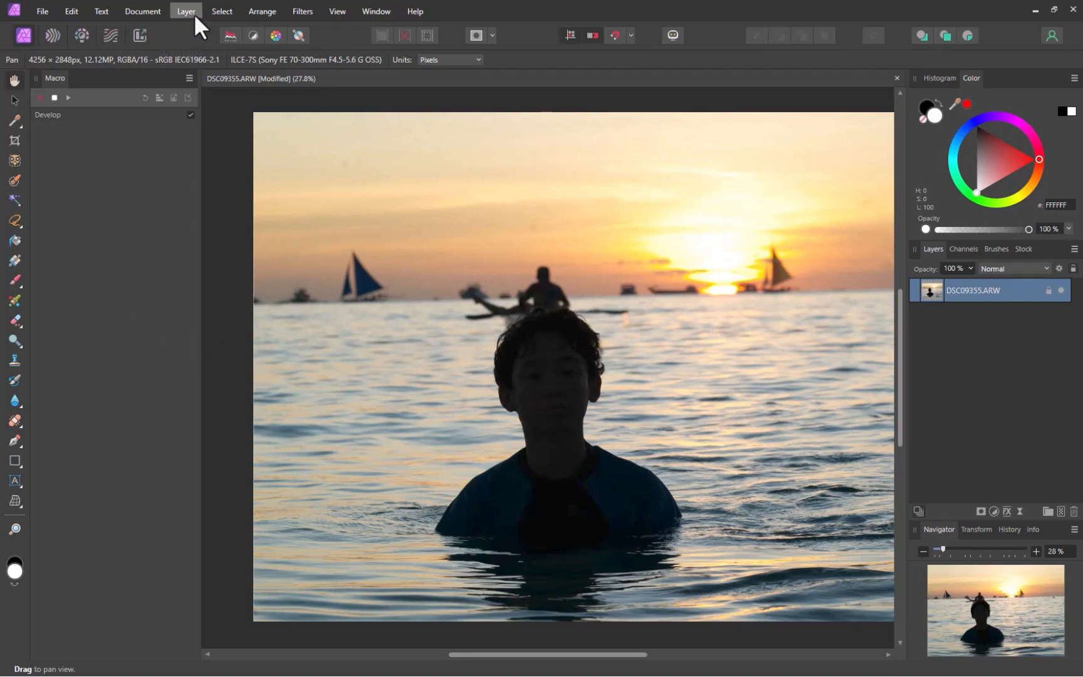
Duplicate the photo layer and develop the copy with raised exposure, recording both steps.
left_click(185, 11)
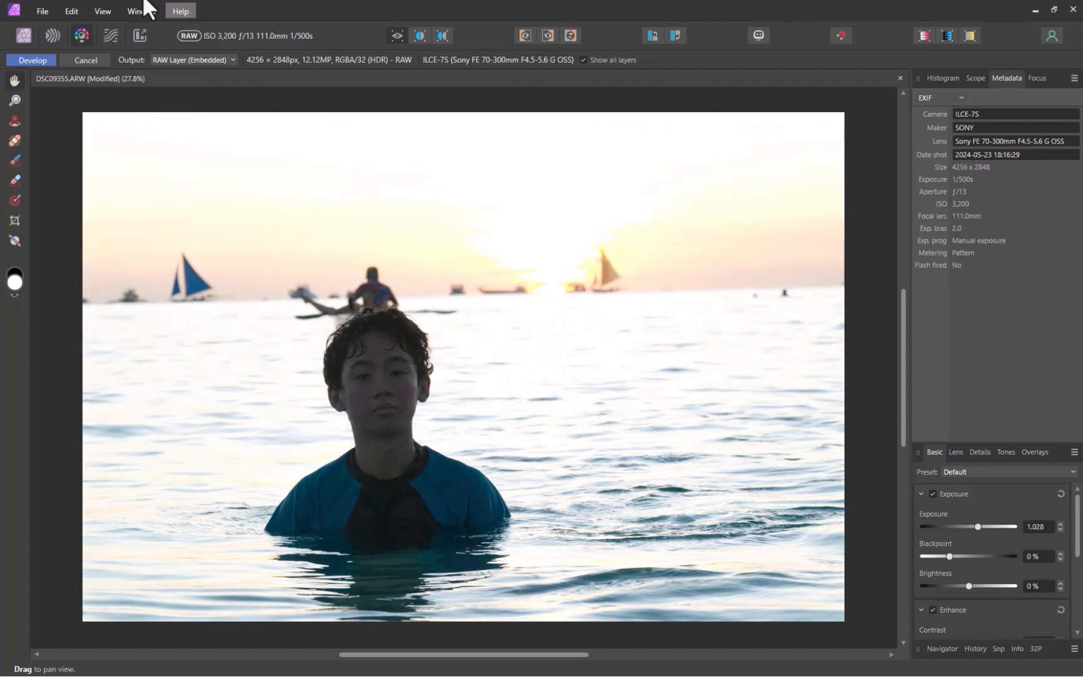
mouse_move(30, 67)
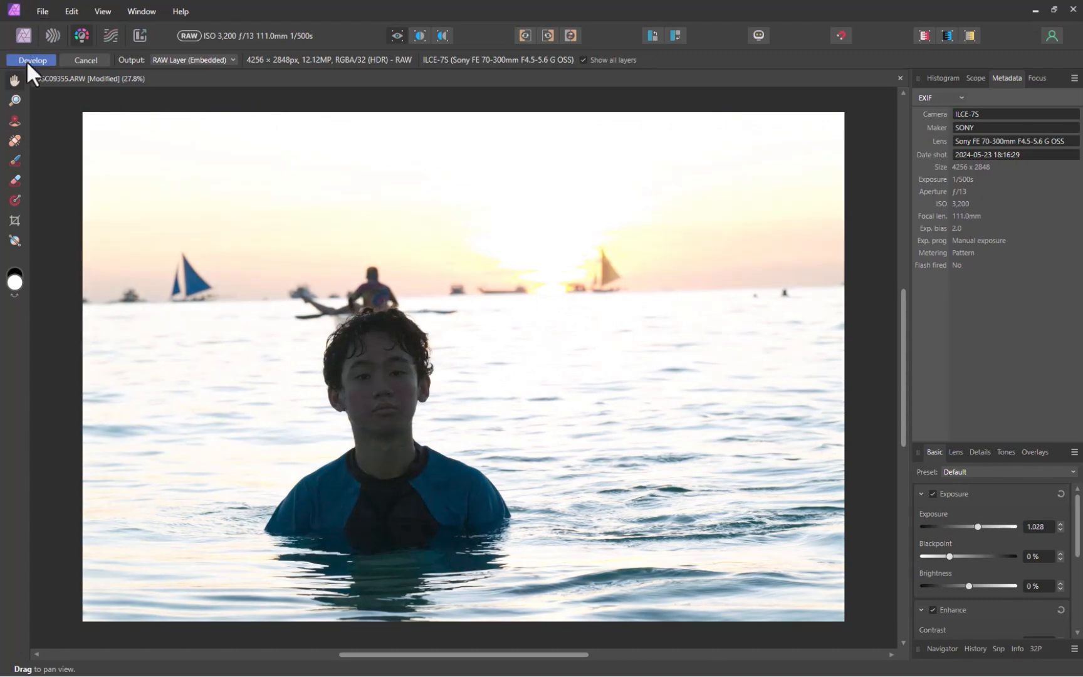
left_click(31, 60)
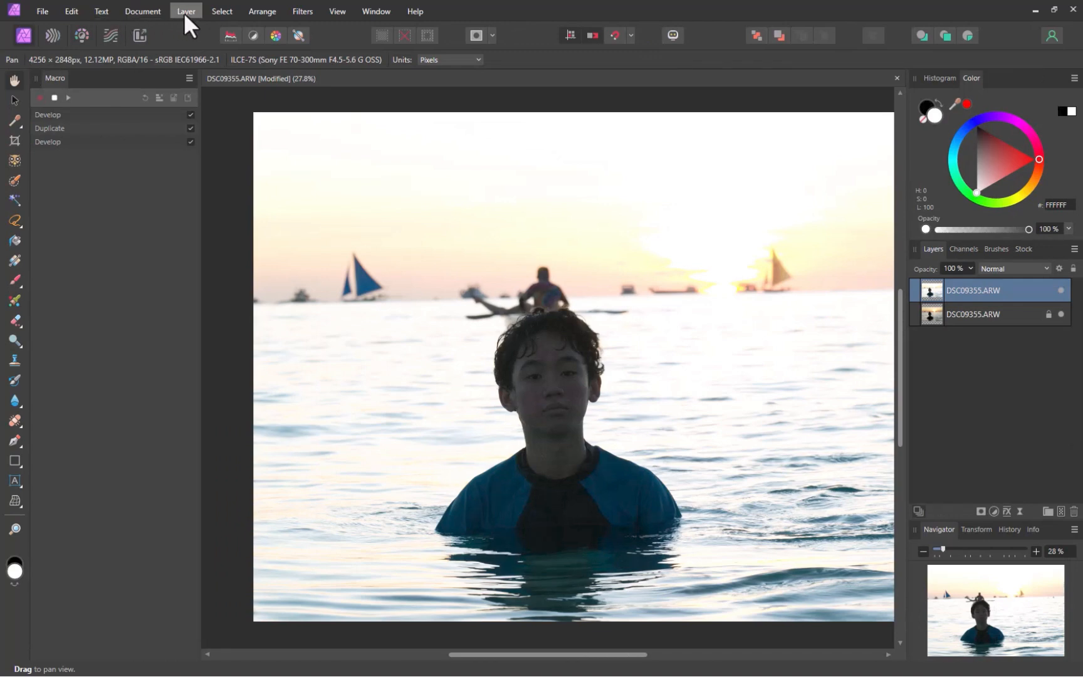
Select the subject automatically and mask the bright top layer to it, recording these steps.
left_click(221, 11)
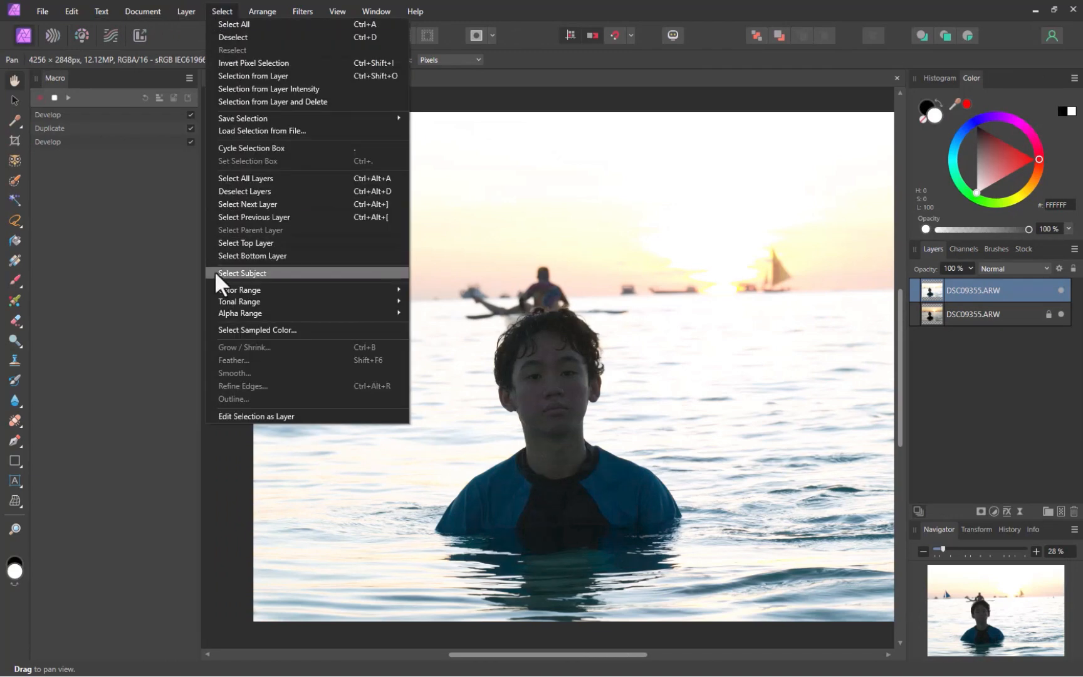
left_click(242, 273)
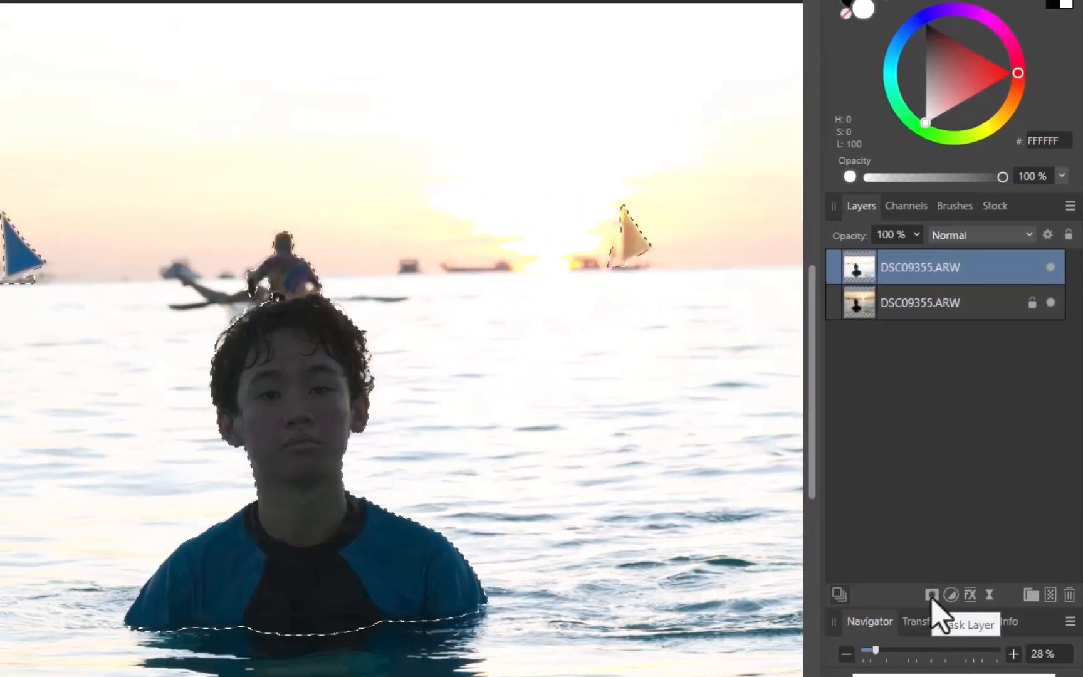
left_click(948, 567)
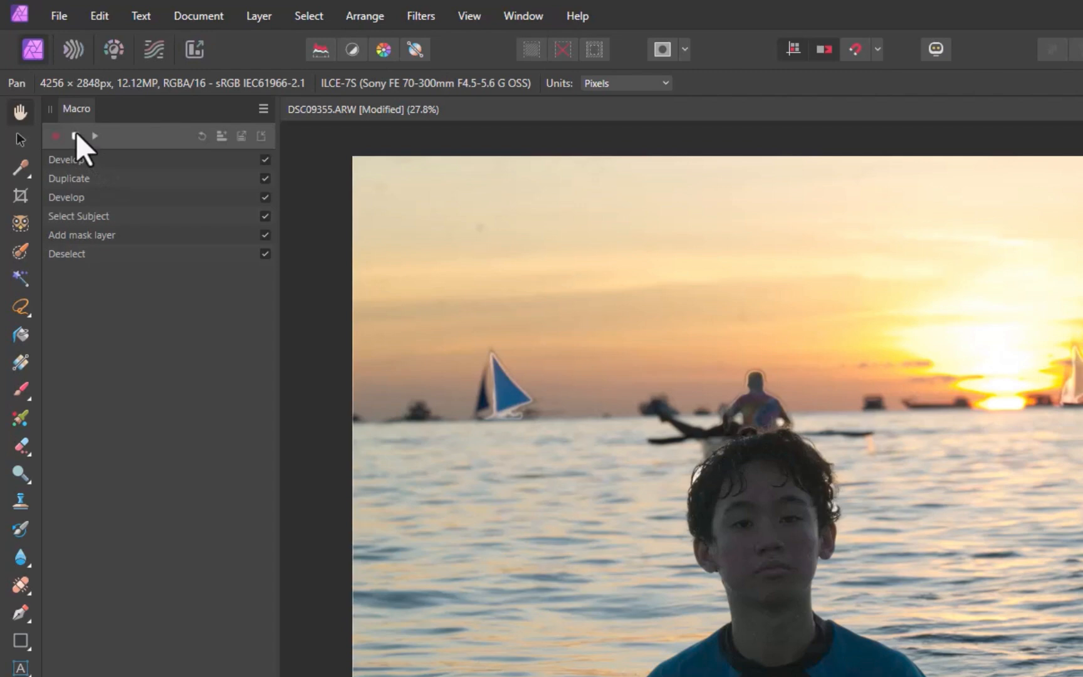
Stop recording and save the macro as 'BRIGHTENSUBJECTRAW' in mycategory.
left_click(56, 136)
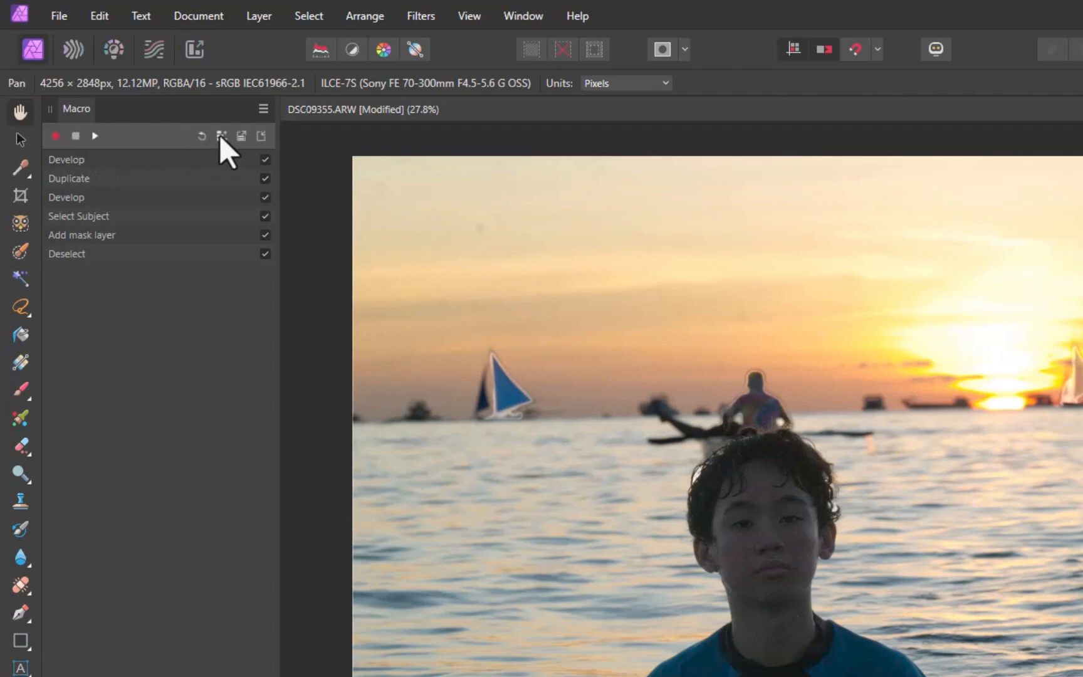
left_click(221, 135)
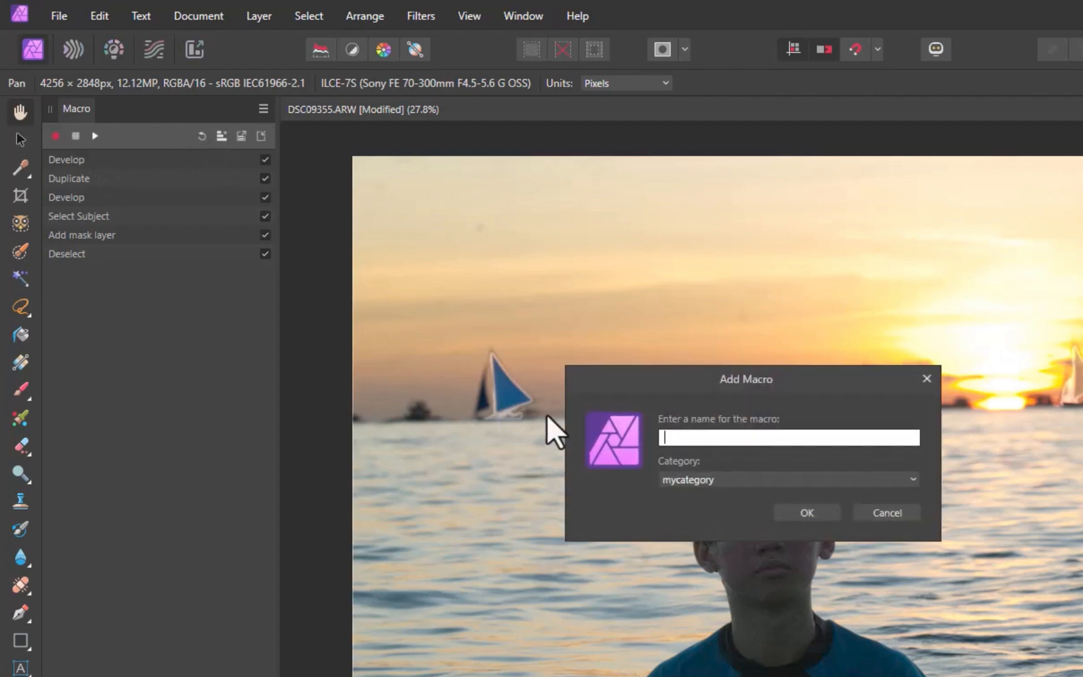
type("BRIGHTENSUBJECTRA")
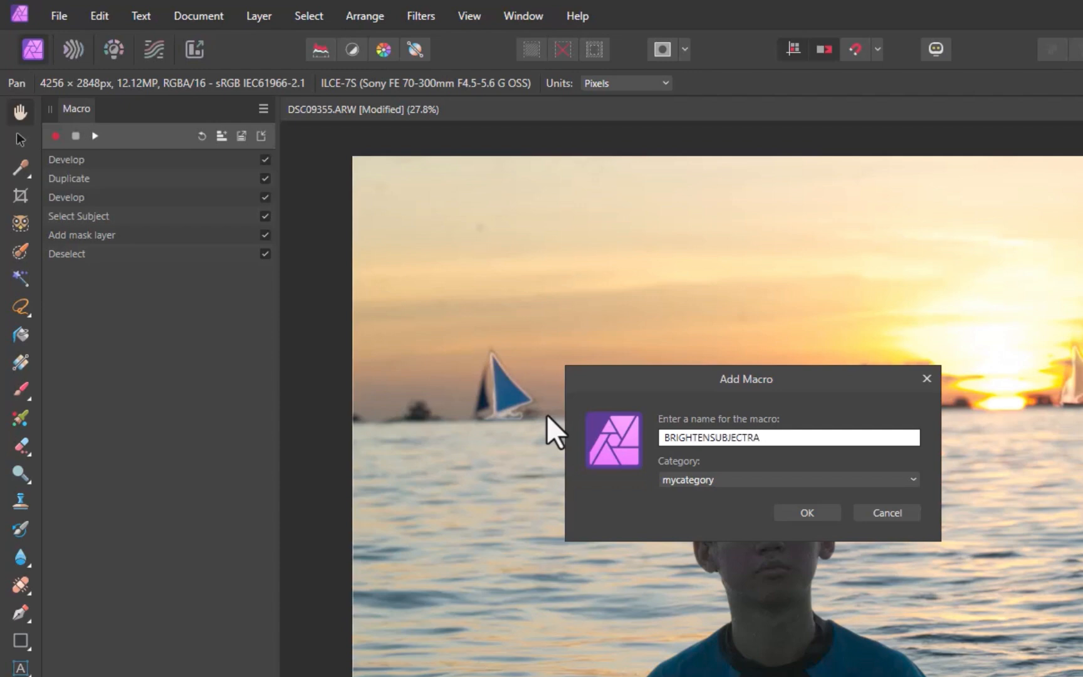
left_click(806, 513)
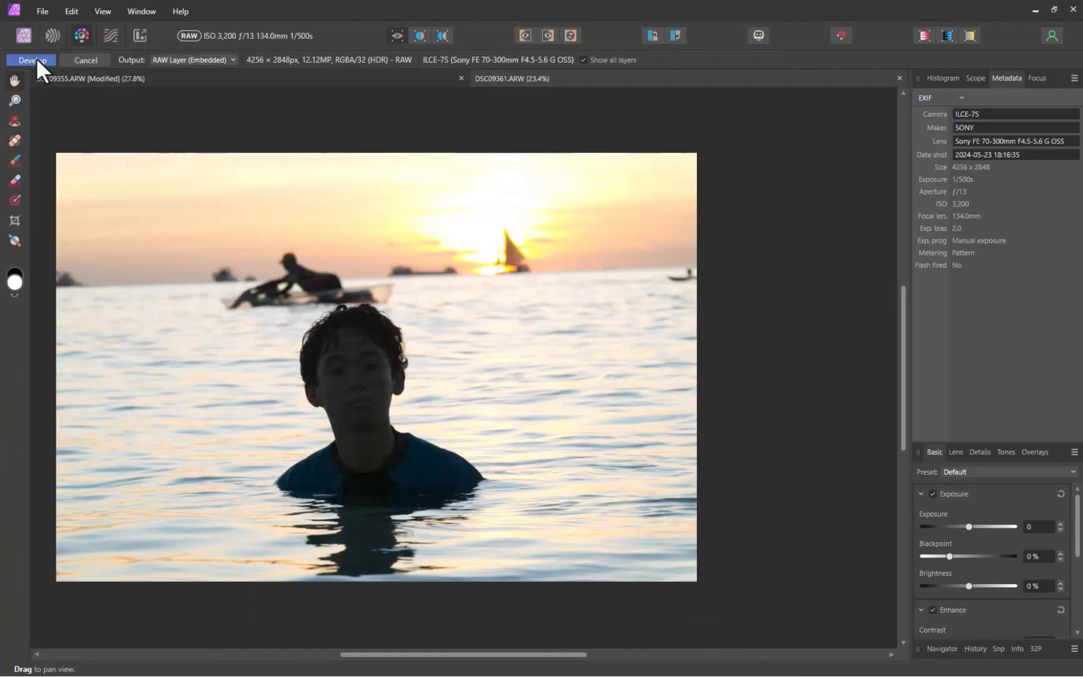
Develop DSC09361, run the BRIGHTENSUBJECTRAW macro on it and select the subject layer's mask.
left_click(30, 61)
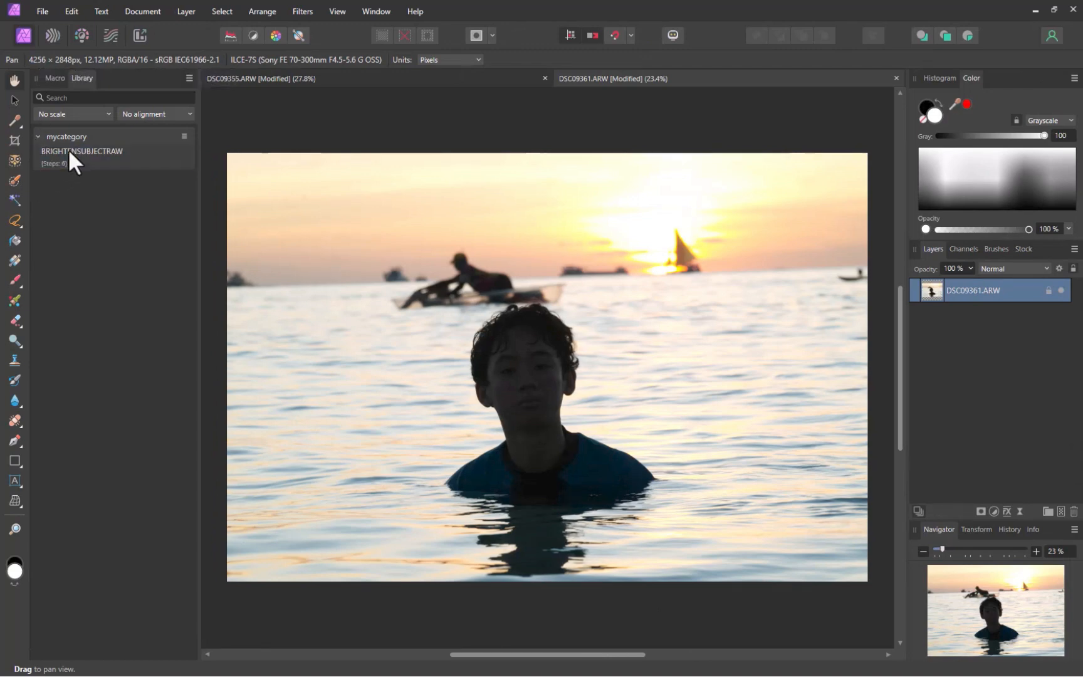
double_click(81, 151)
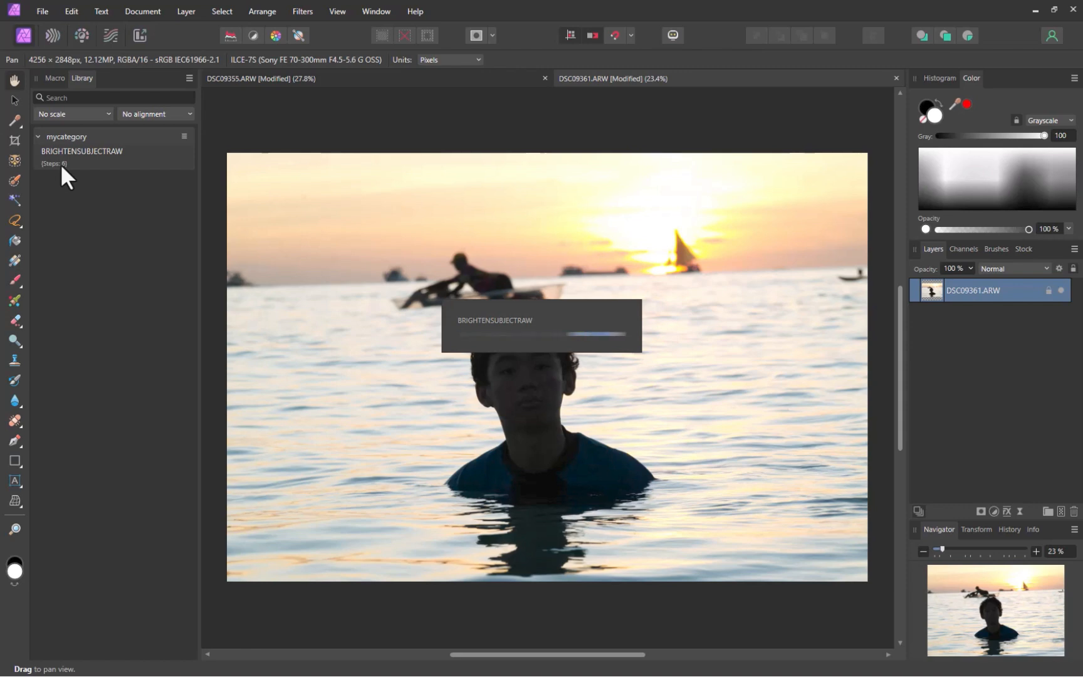
double_click(82, 151)
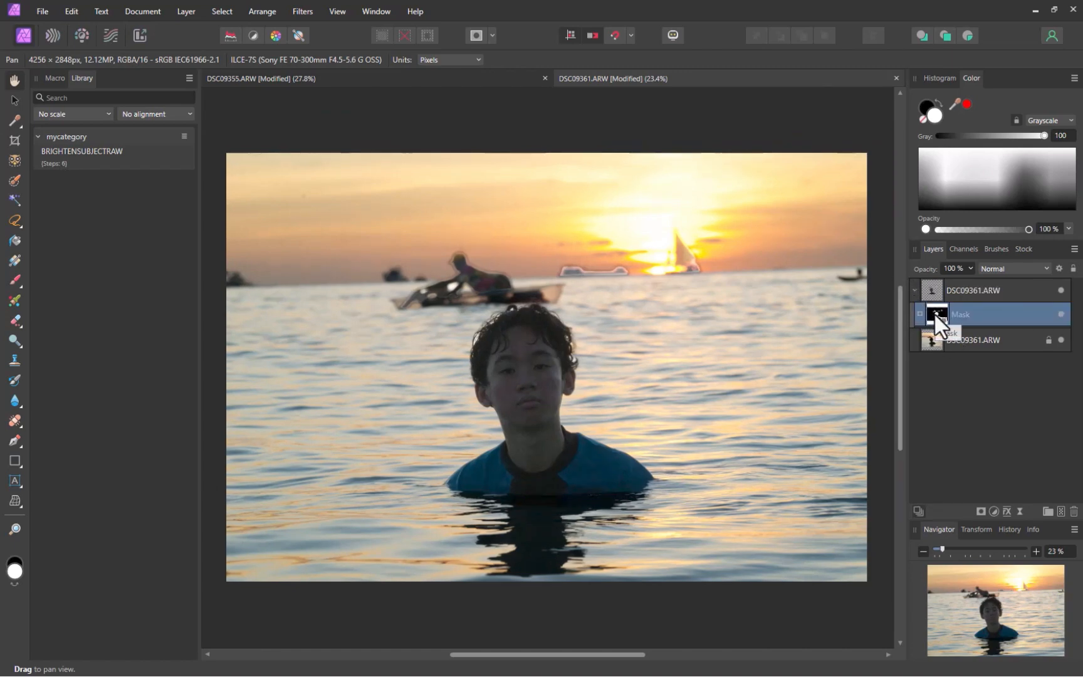
left_click(938, 315)
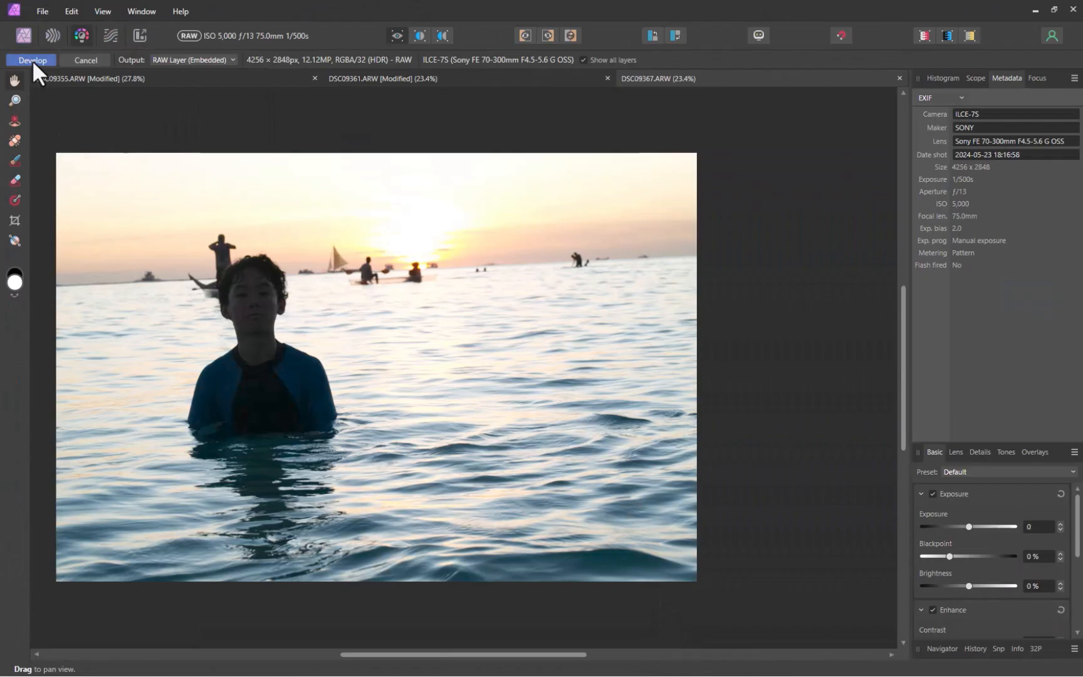
Develop DSC09367.ARW into an editable pixel layer.
left_click(31, 60)
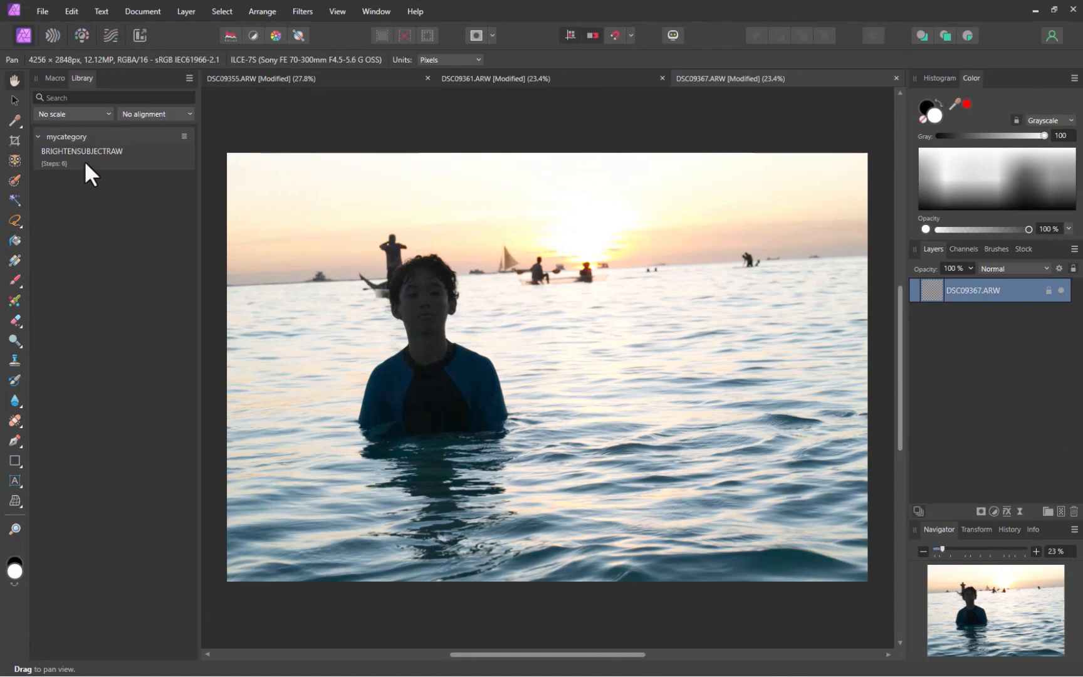
mouse_move(81, 152)
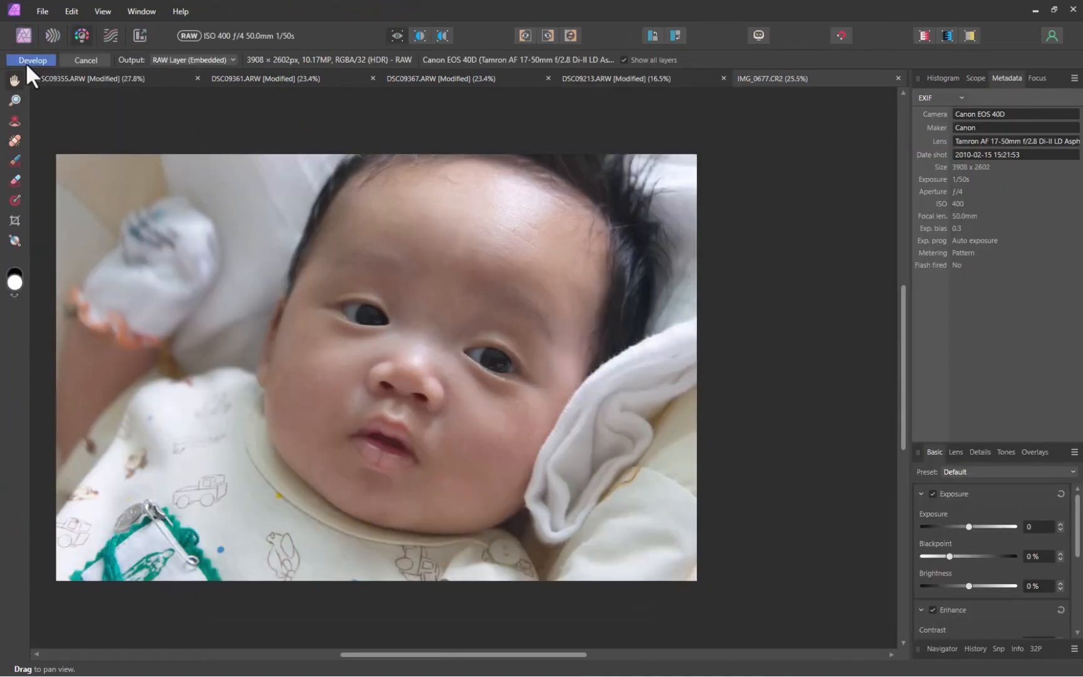
Develop the baby portrait IMG_0677.CR2 and run the BRIGHTENSUBJECTRAW macro on it.
left_click(32, 60)
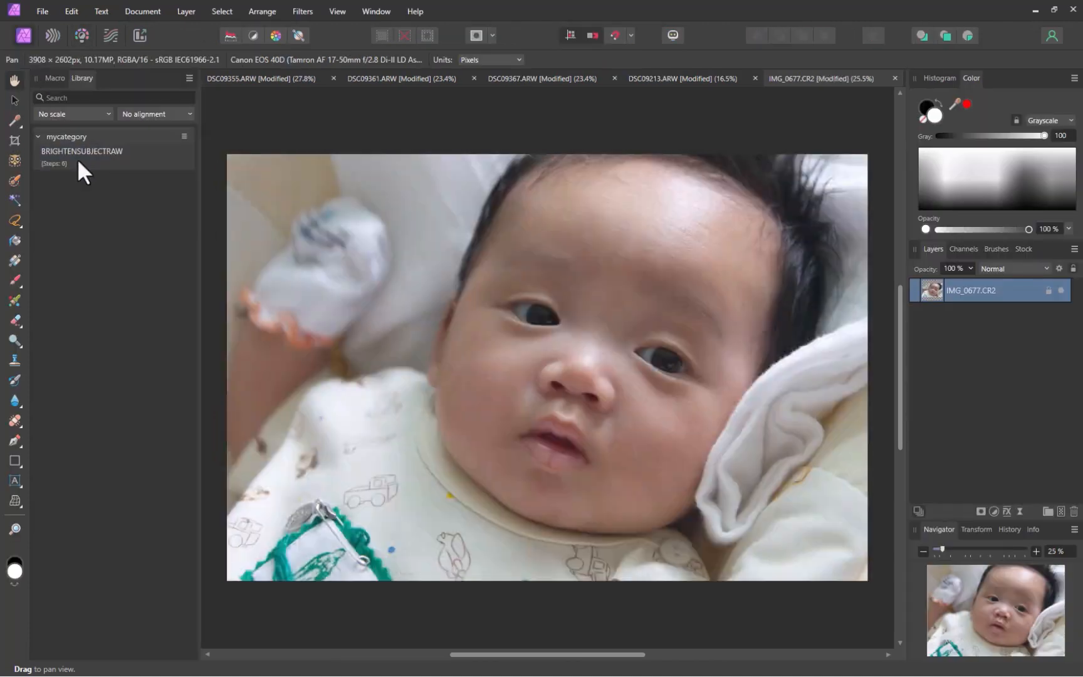
double_click(82, 151)
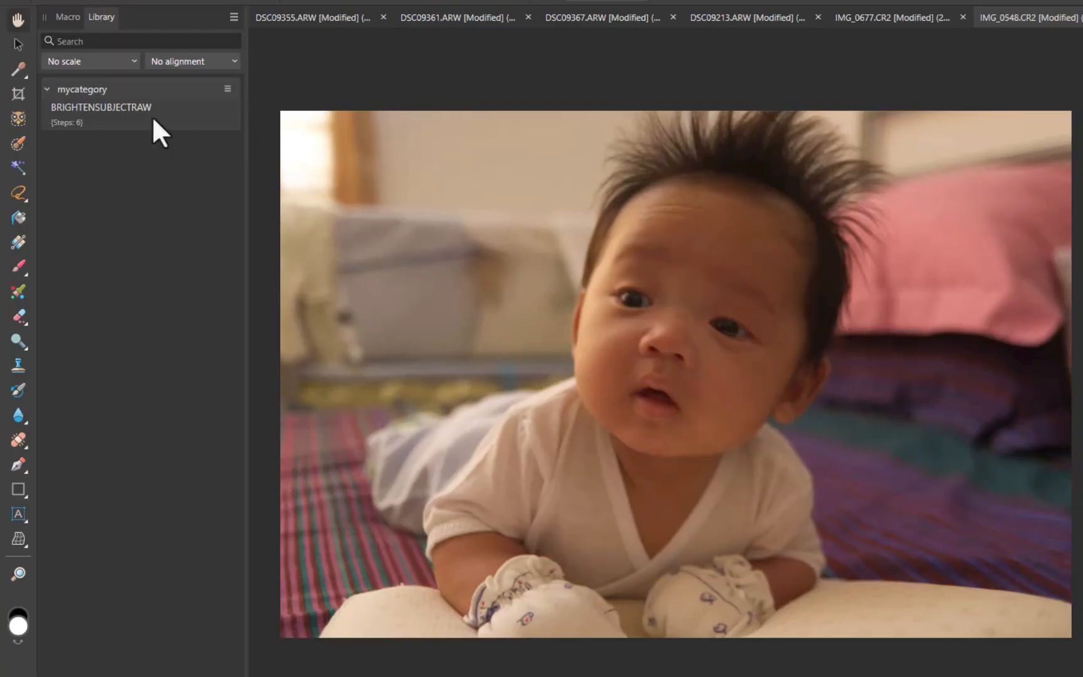
Run the BRIGHTENSUBJECTRAW macro from the Library on the IMG_0548 baby portrait.
double_click(100, 107)
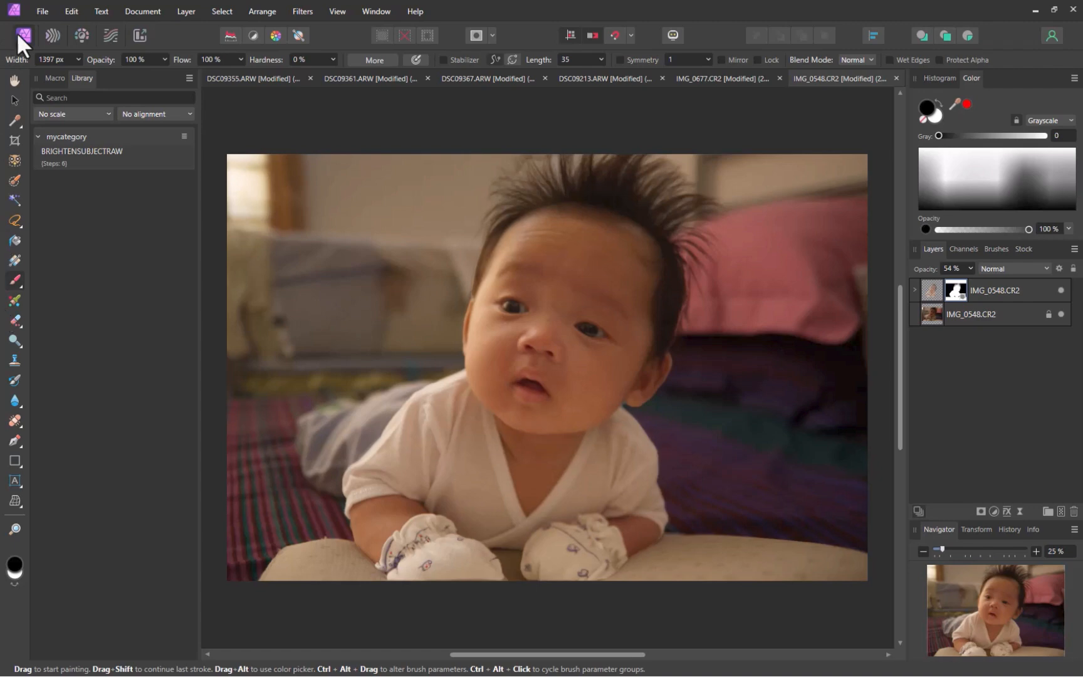
Open the IMG_1880 RAW photo and develop it into a pixel layer.
left_click(43, 11)
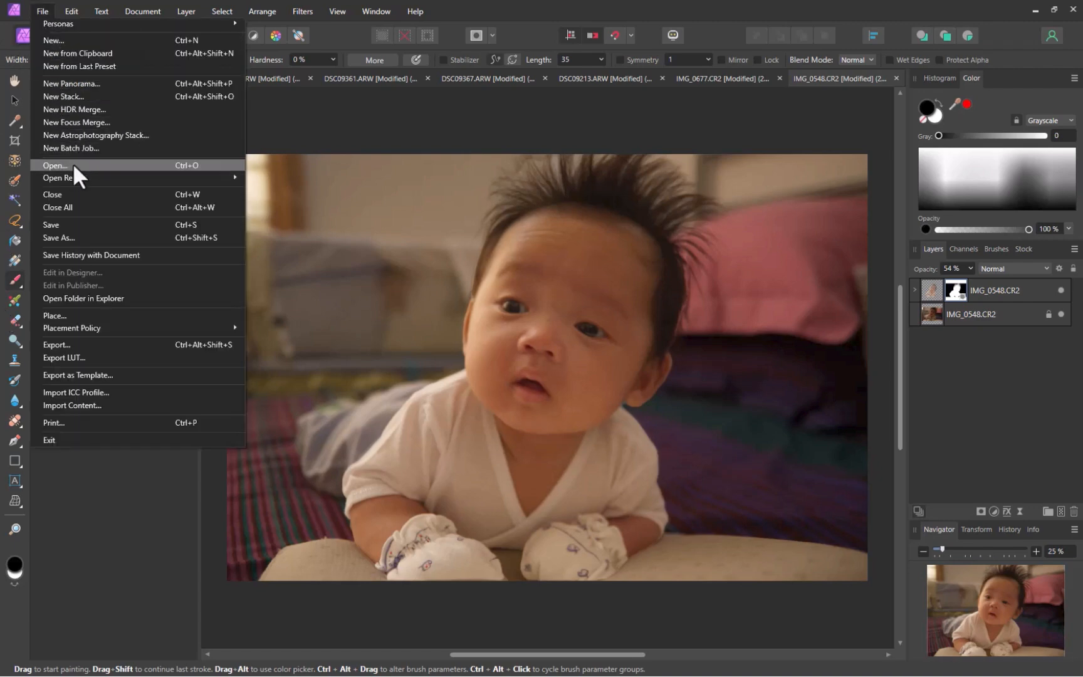
left_click(55, 165)
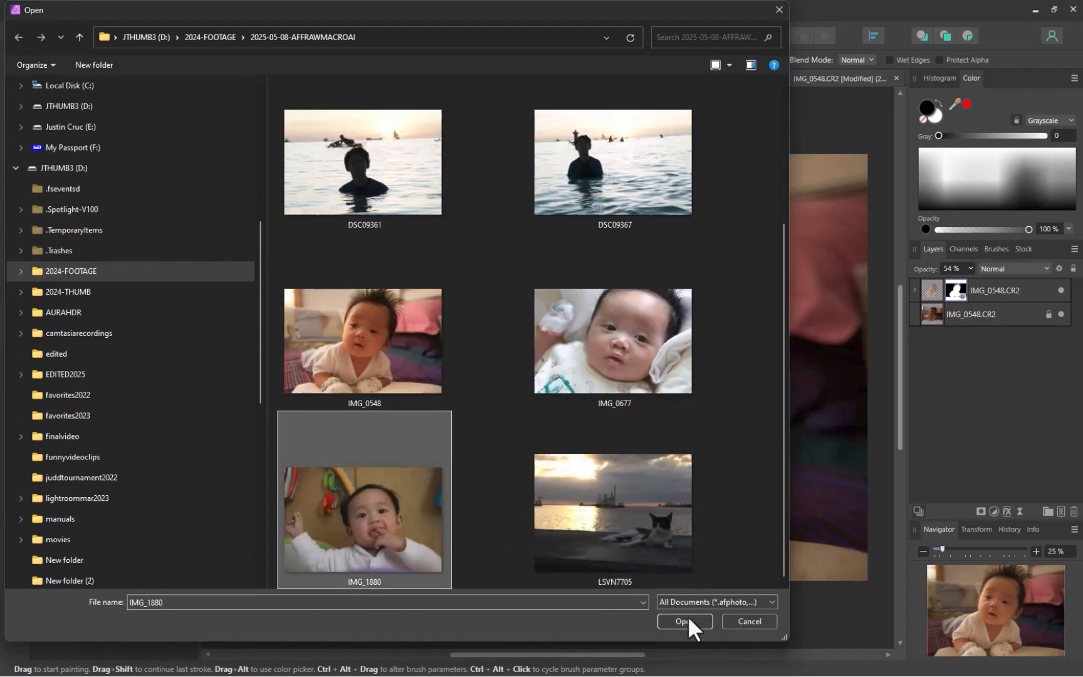
left_click(683, 621)
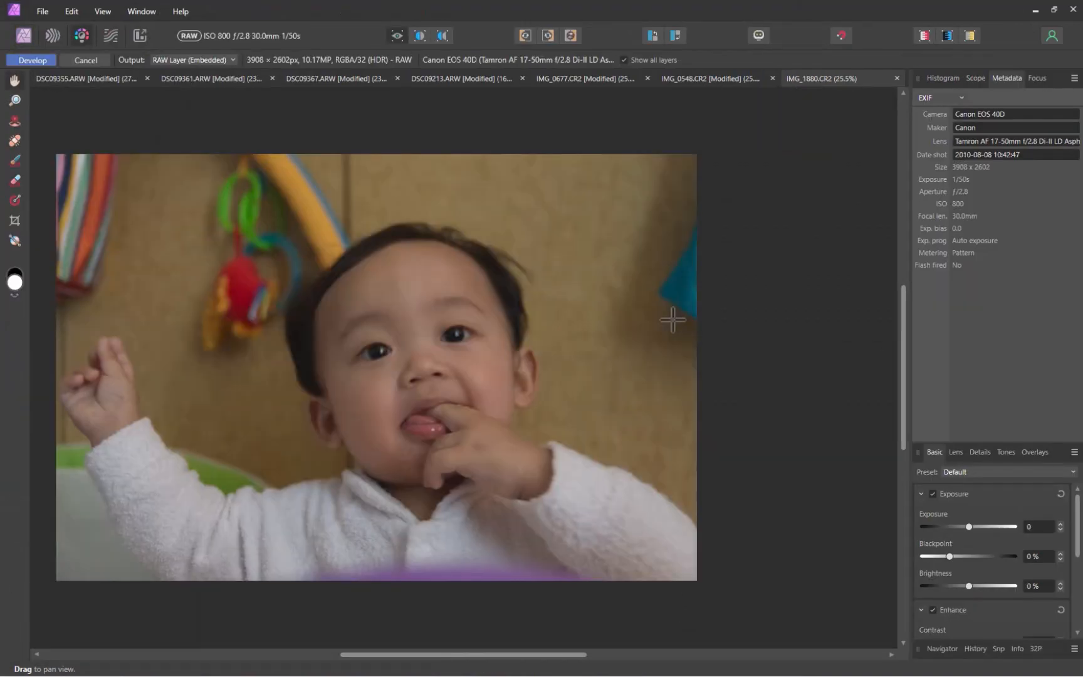
mouse_move(36, 81)
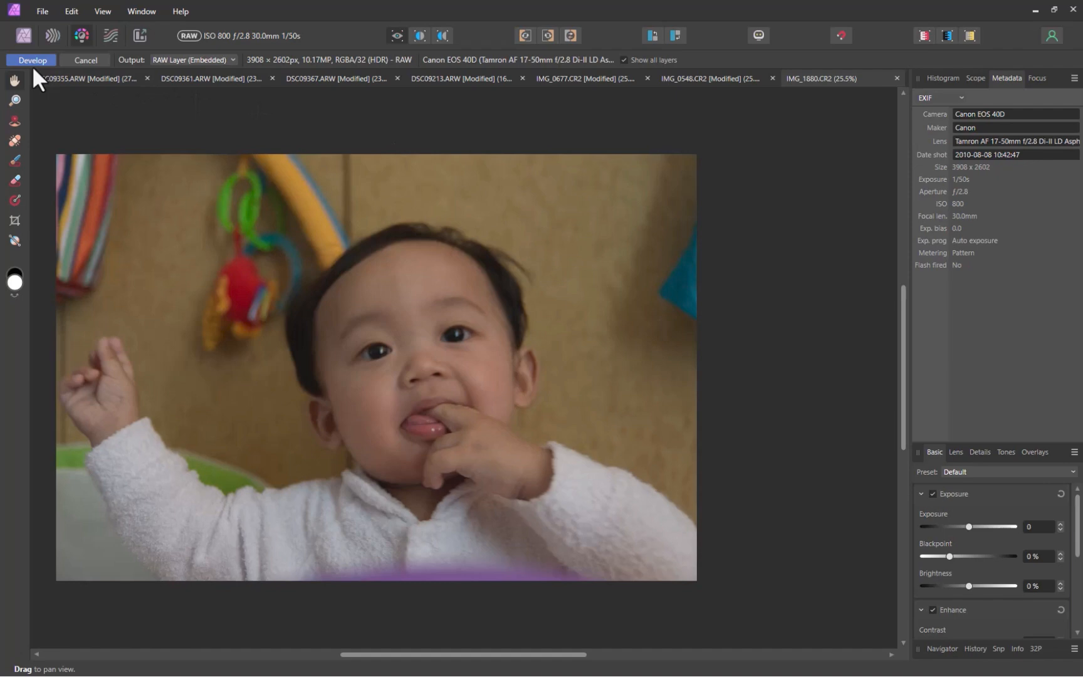
left_click(31, 60)
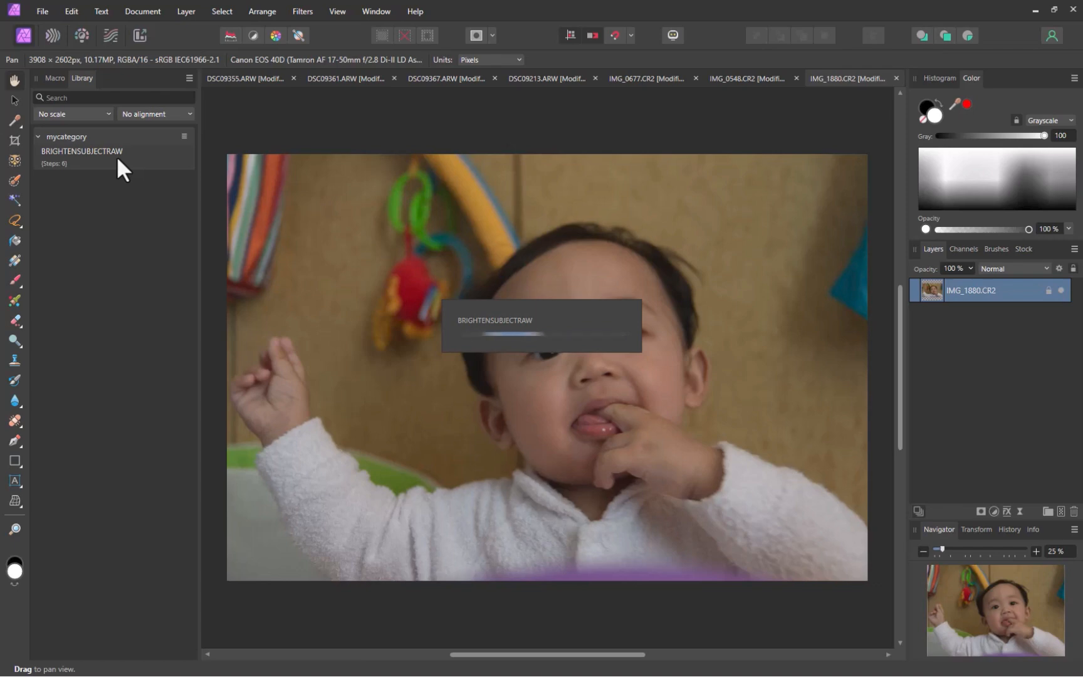
Run the BRIGHTENSUBJECTRAW macro from the Library on IMG_1880.
double_click(82, 151)
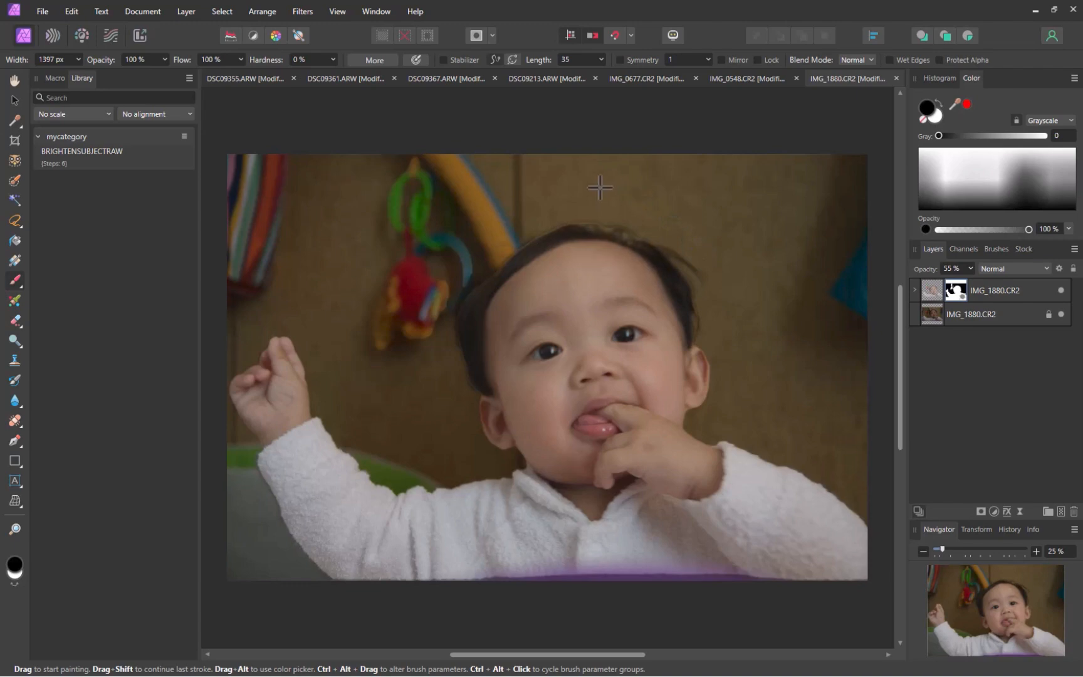
mouse_move(234, 191)
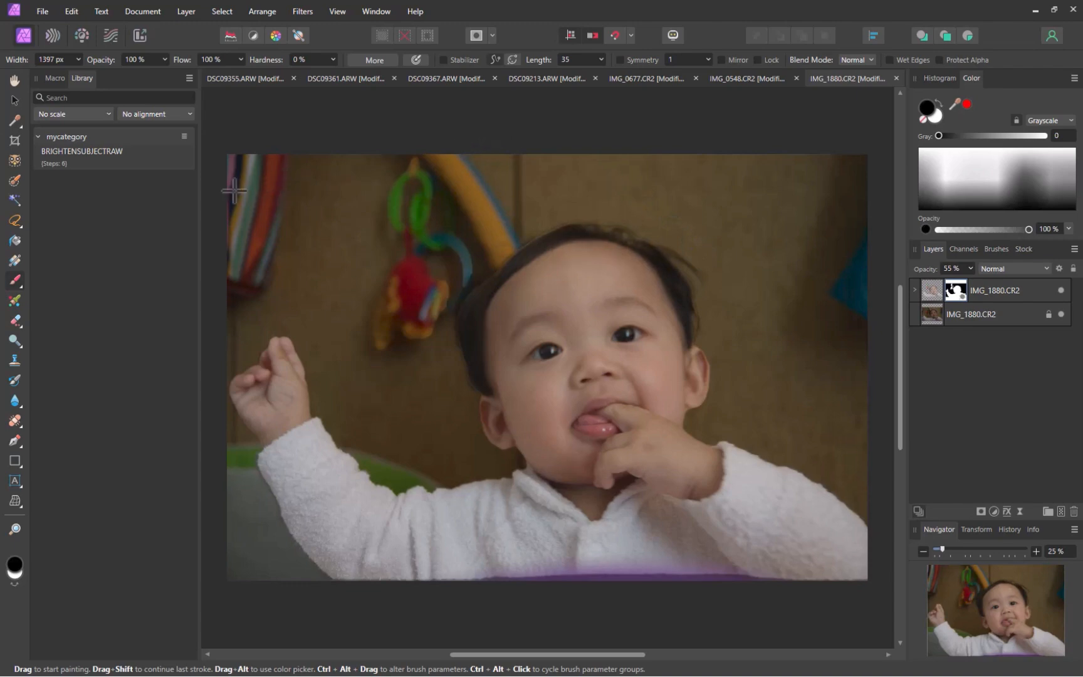